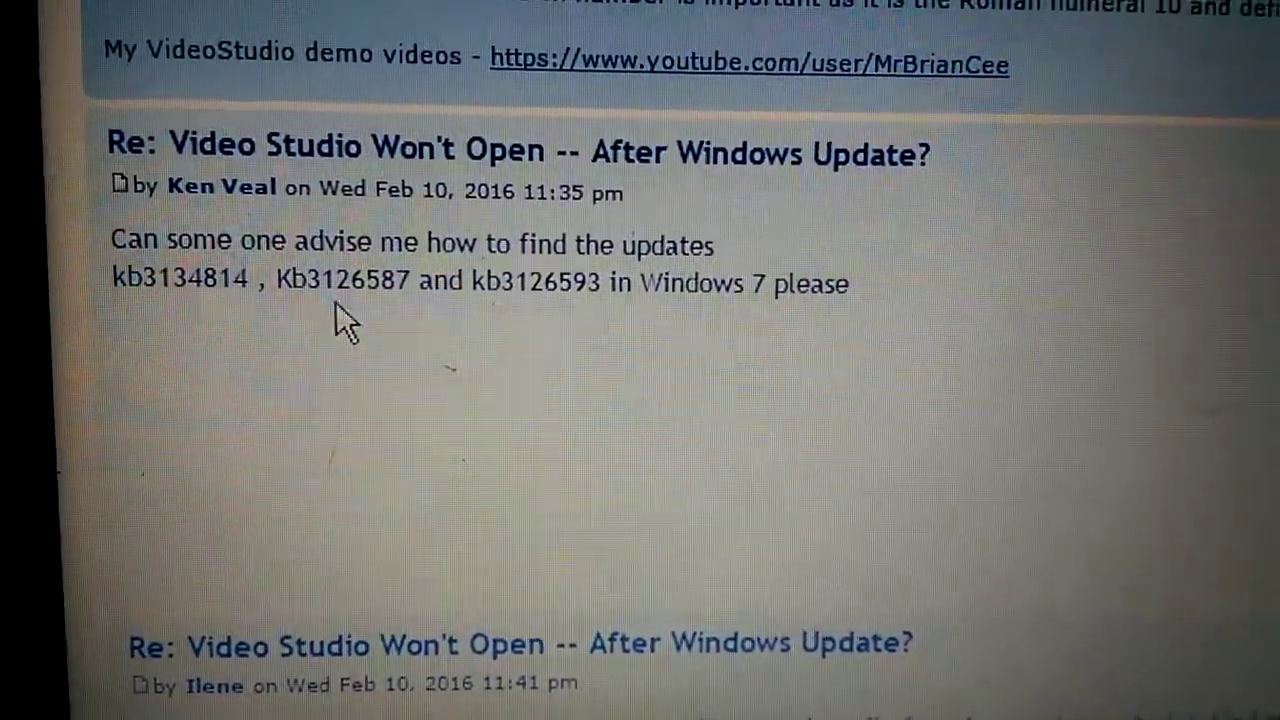
View the 225 installed updates including the Microsoft Windows group, then return to Windows Update's main page.
double_click(310, 282)
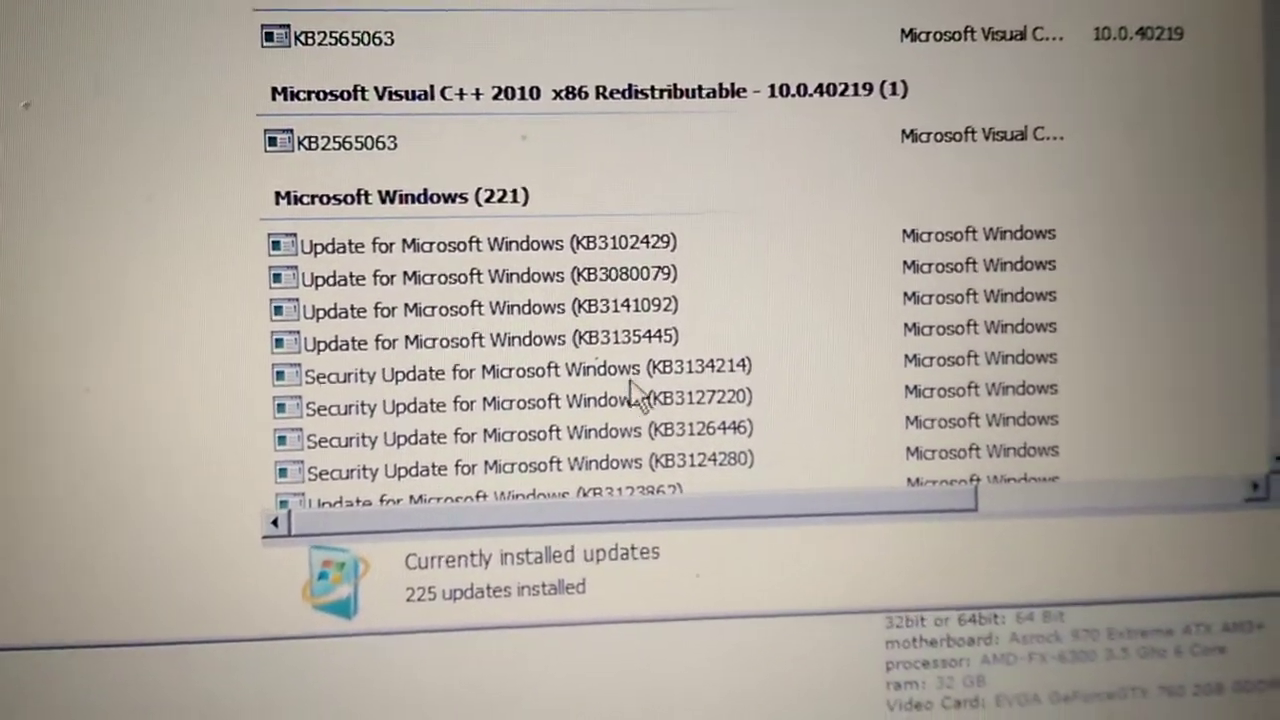
click(520, 450)
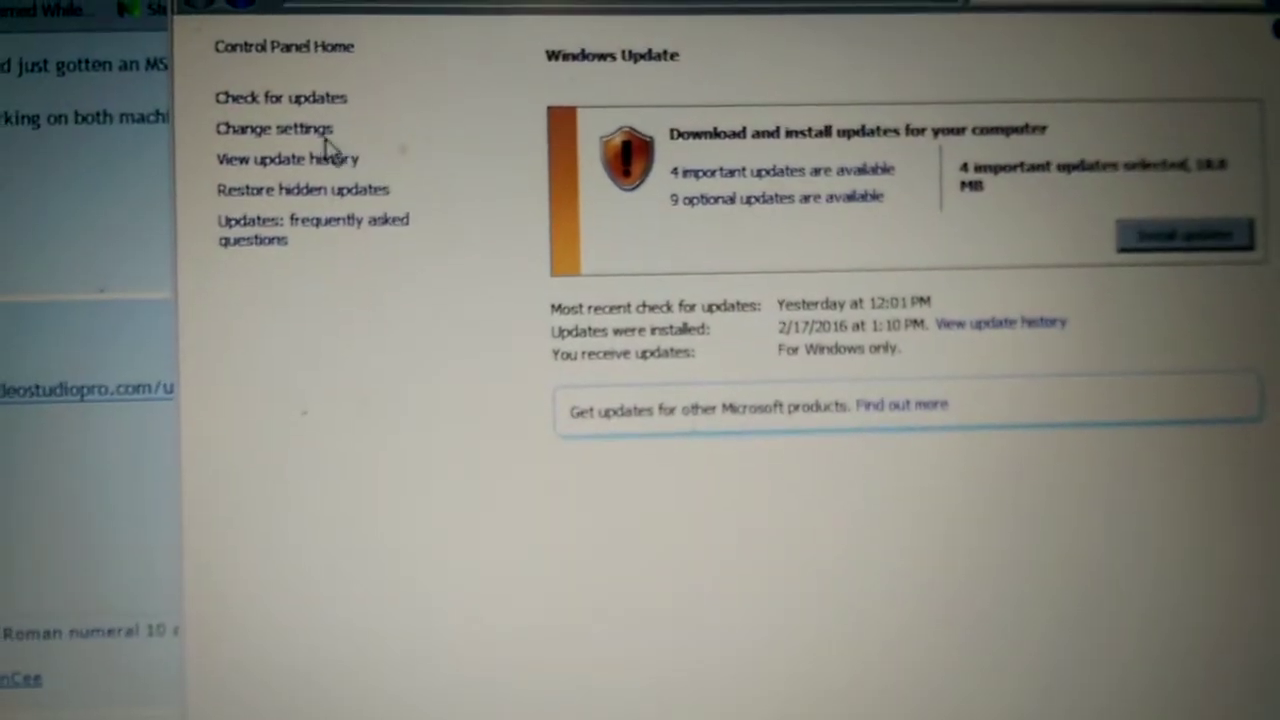
Show the list of 4 important Windows 7 security updates available for install.
click(274, 128)
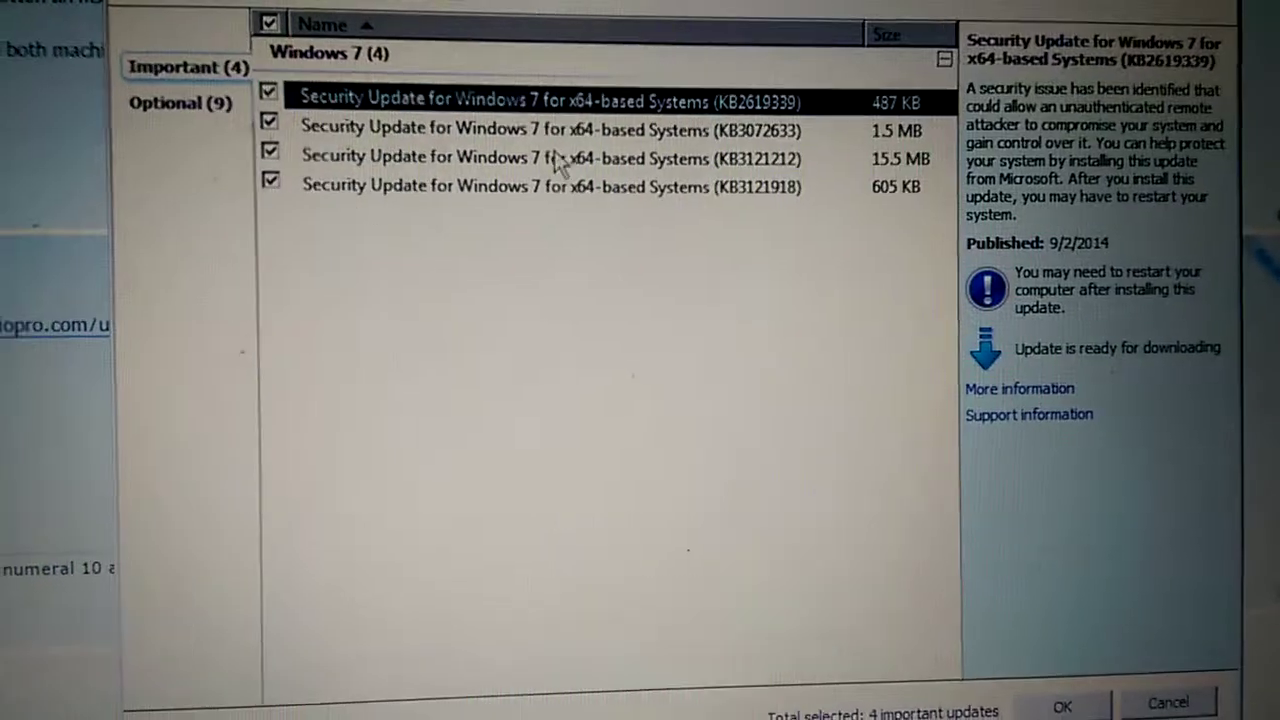
Bring up the Copy details / Hide update options for security update KB3121212.
right_click(555, 158)
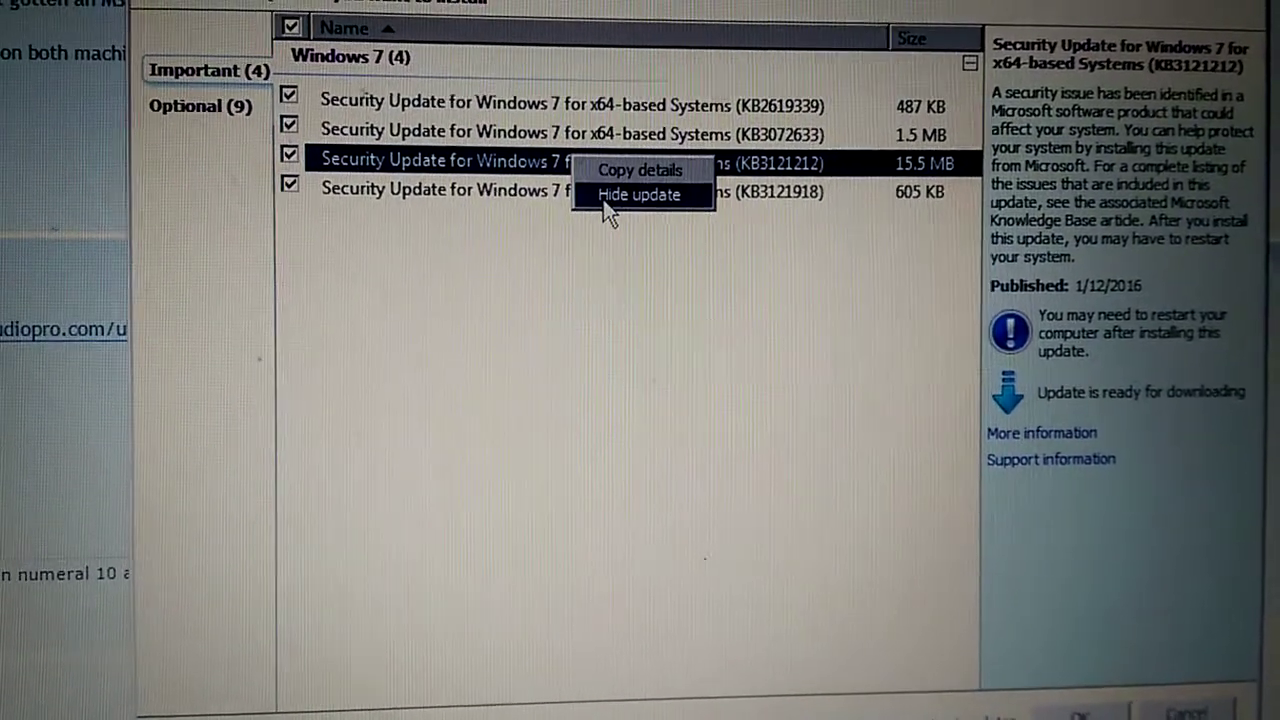